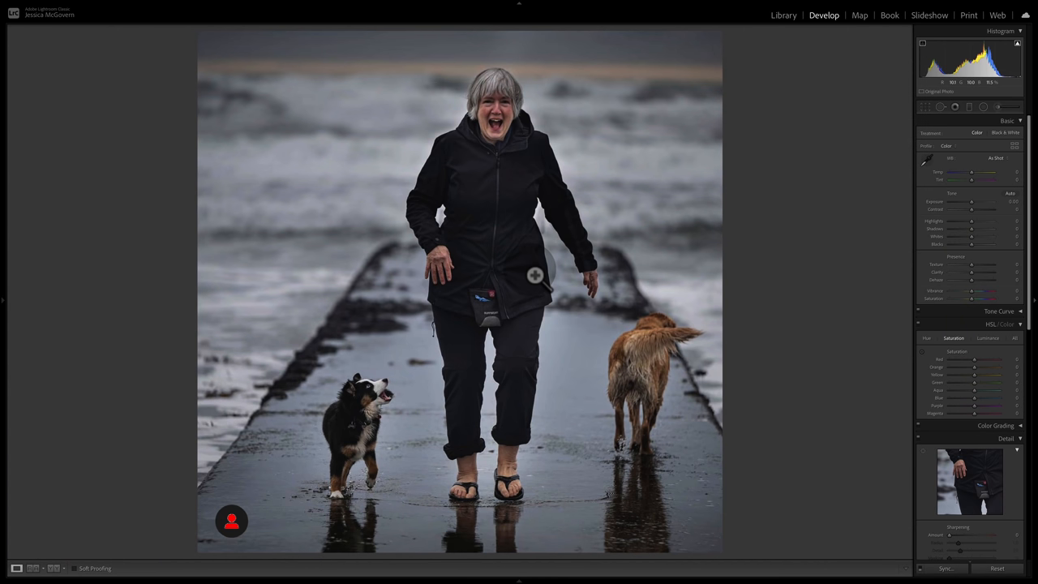
mouse_move(374, 410)
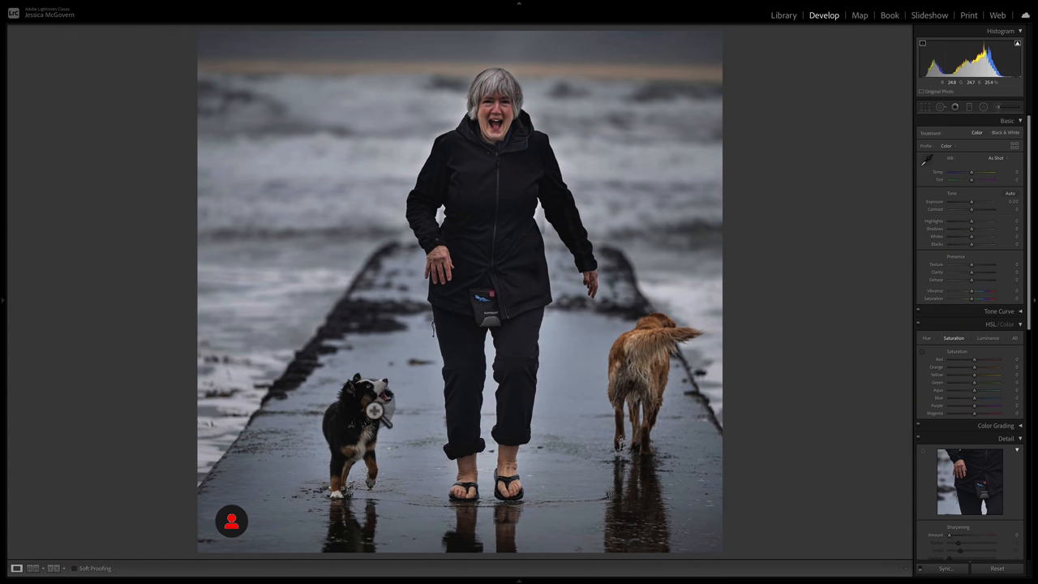
mouse_move(375, 417)
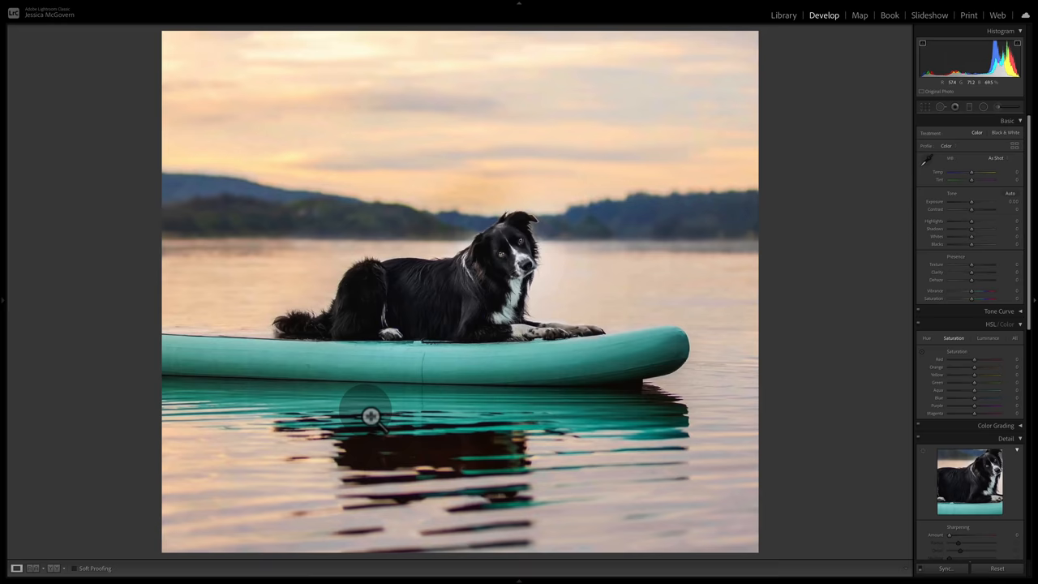
mouse_move(523, 247)
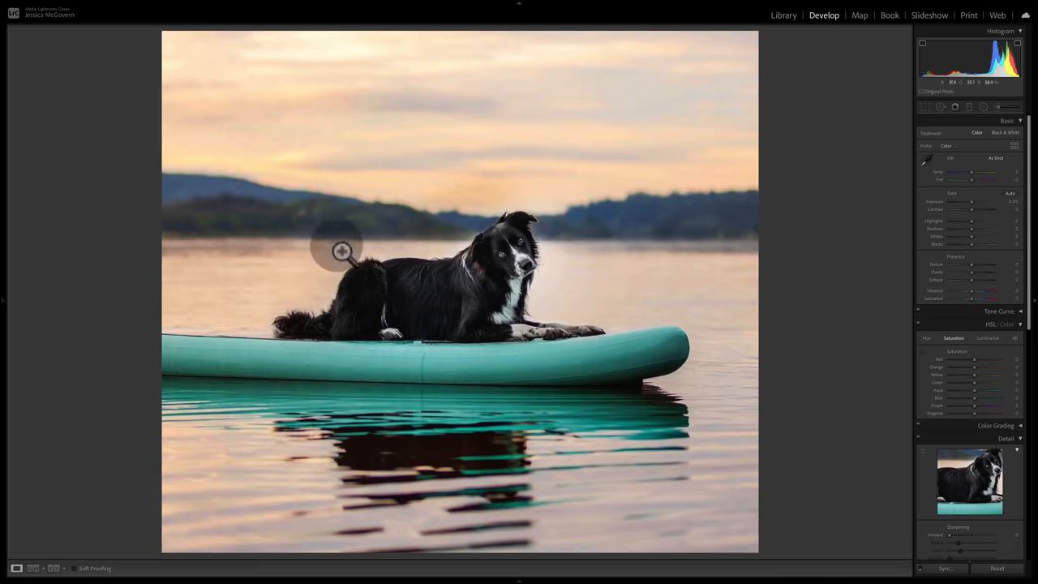
mouse_move(673, 253)
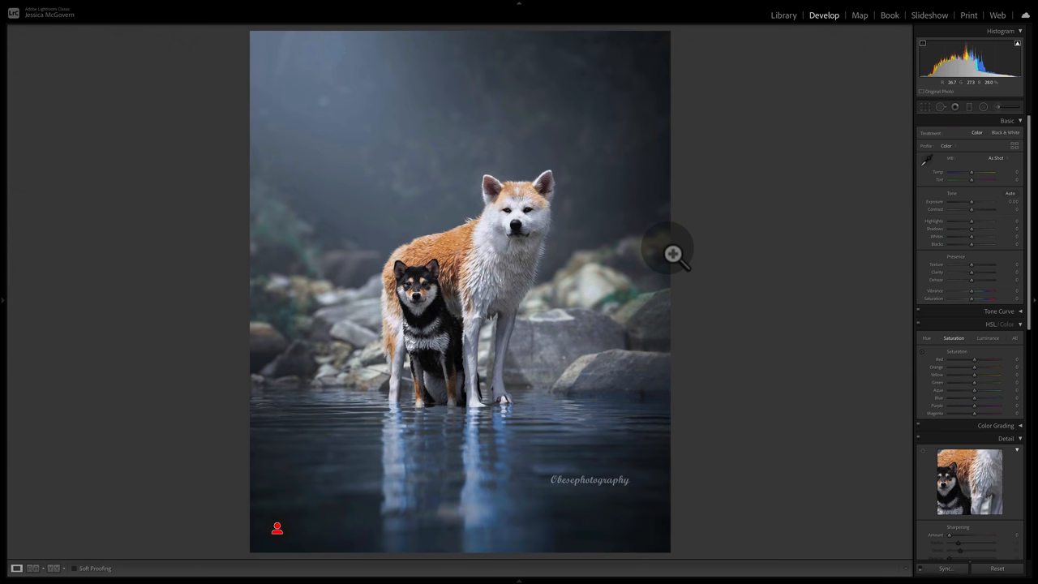
mouse_move(414, 241)
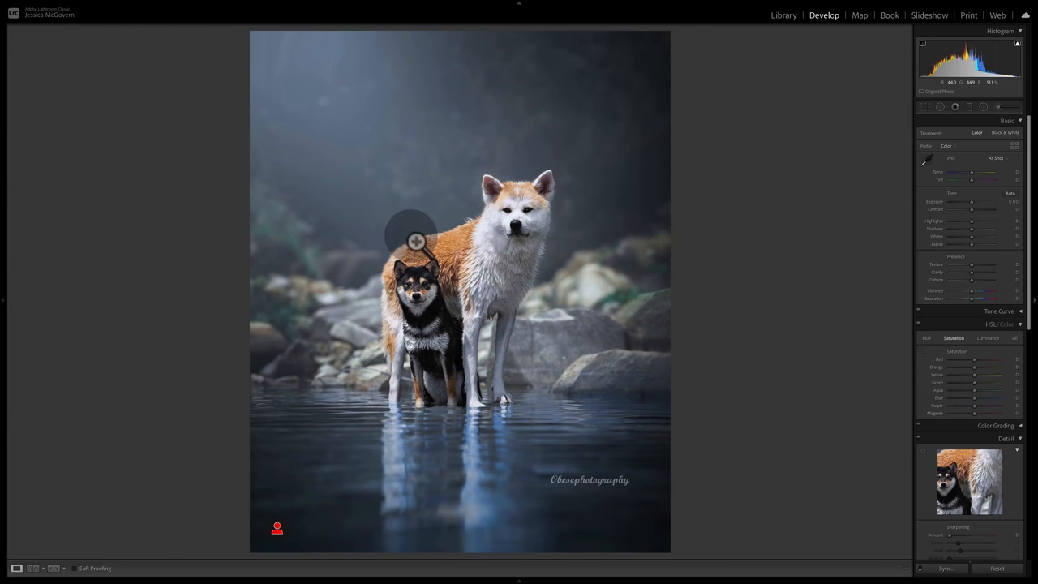
mouse_move(503, 462)
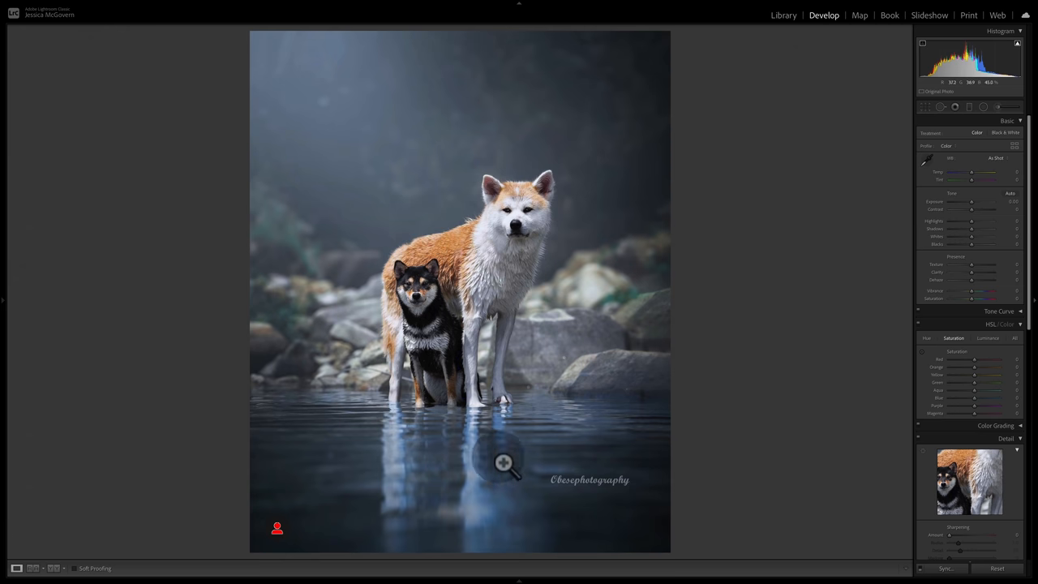
mouse_move(474, 491)
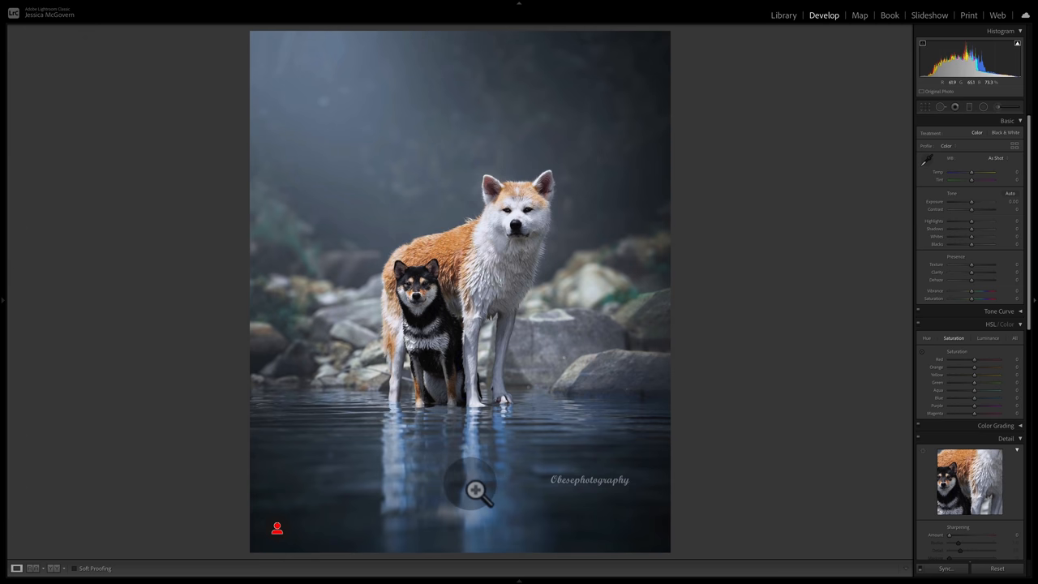
mouse_move(398, 394)
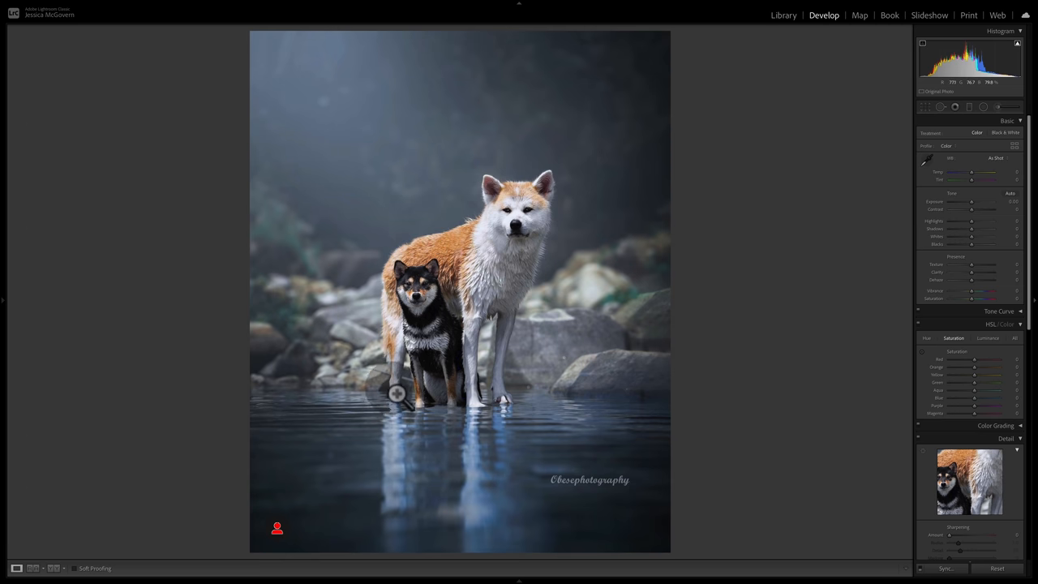
mouse_move(397, 460)
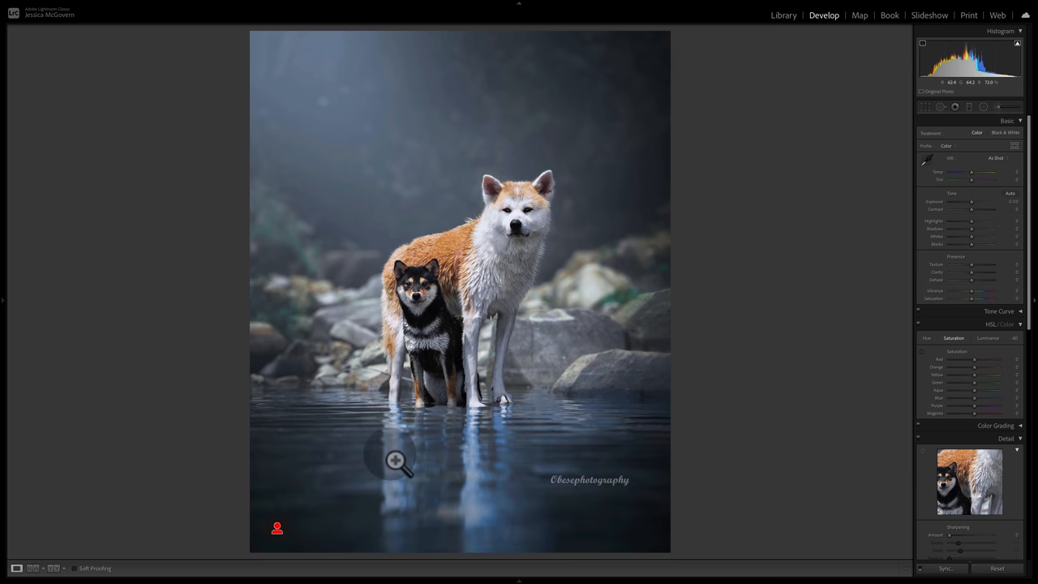
mouse_move(542, 521)
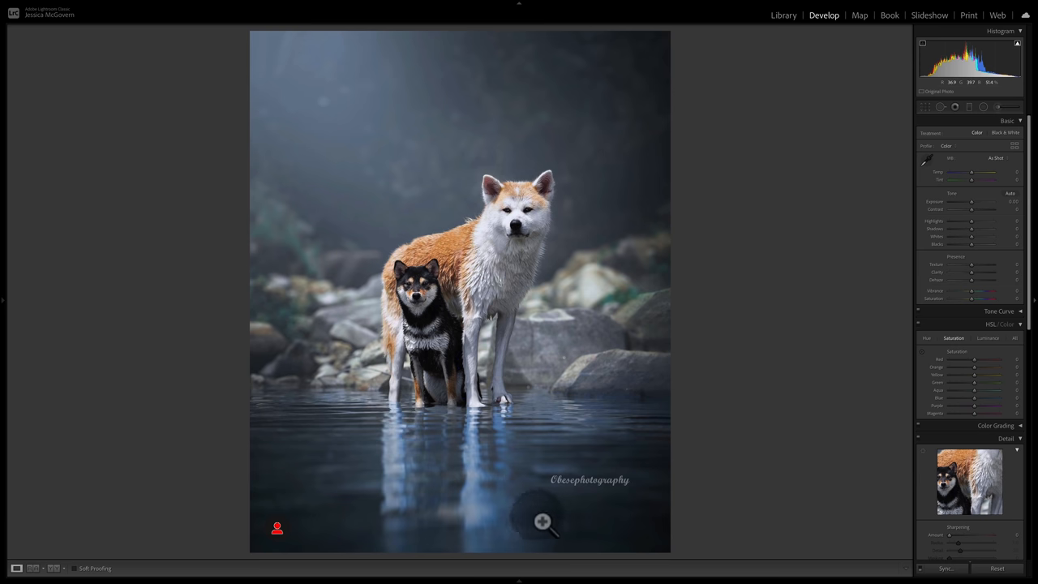
mouse_move(493, 460)
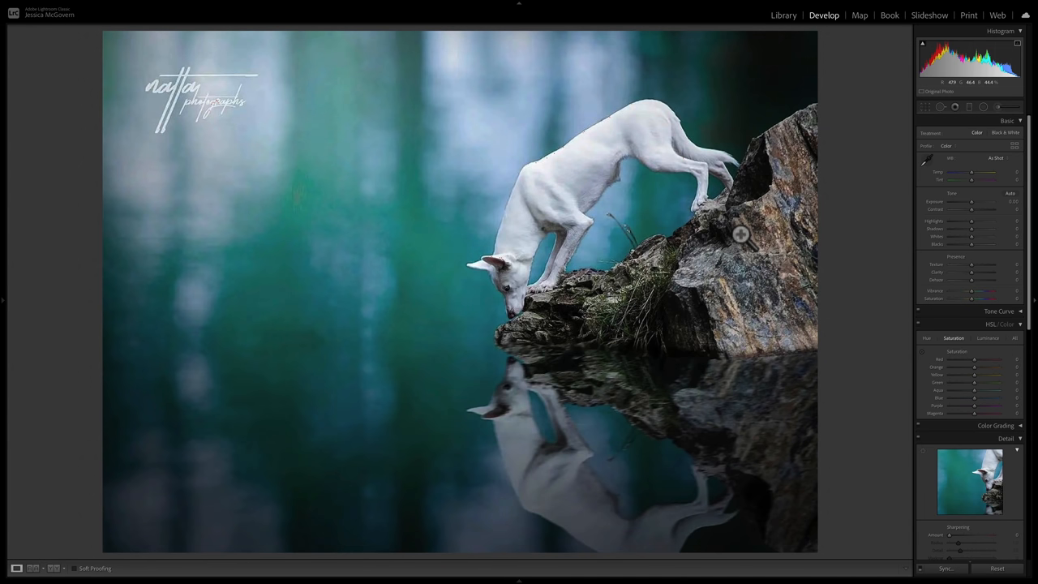
mouse_move(651, 362)
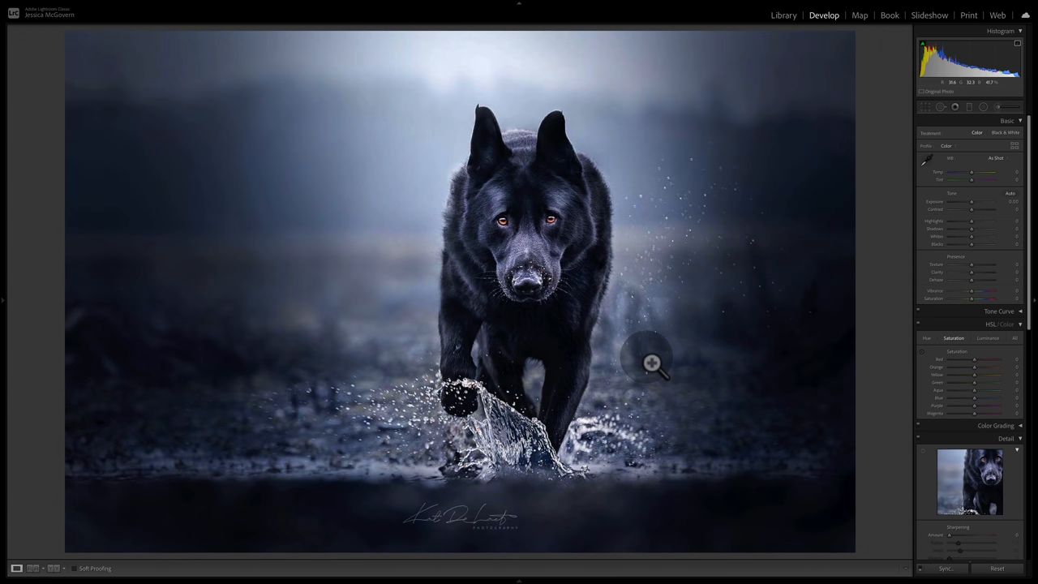
mouse_move(450, 225)
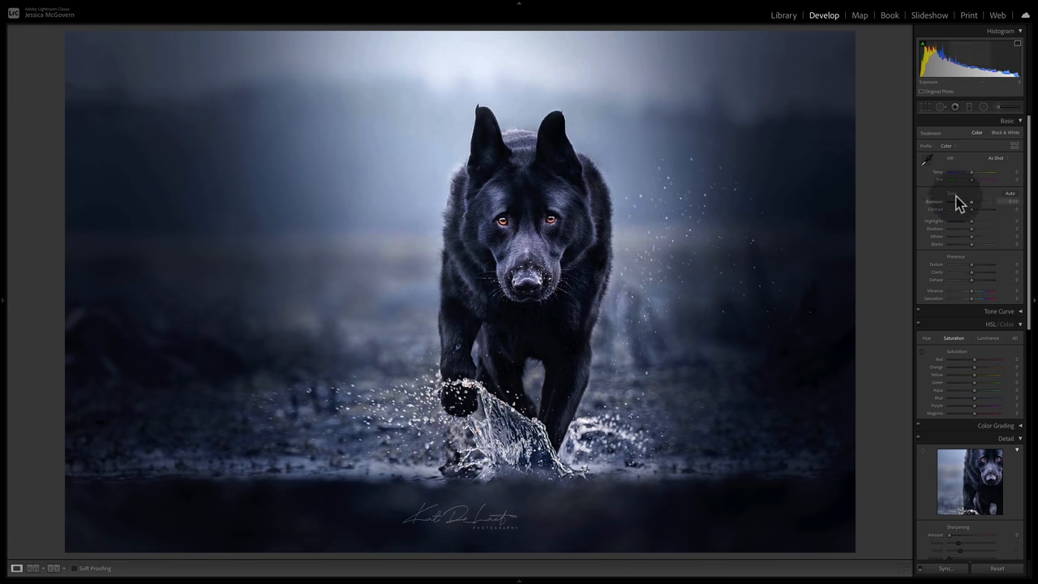
- Raise the Temp slider to warm the black dog photo, then ease it back slightly
drag(971, 172, 985, 172)
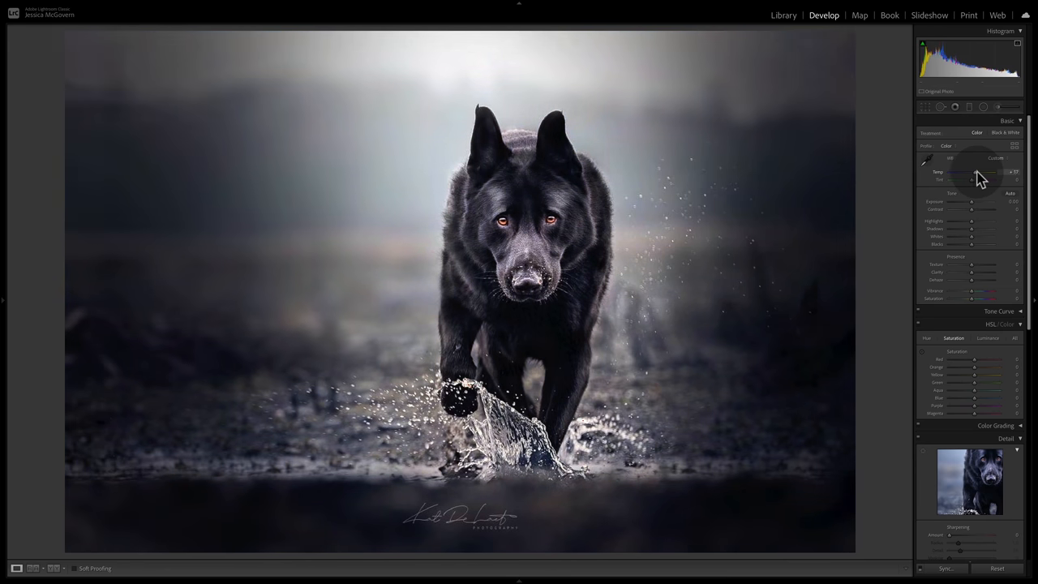
drag(971, 179, 982, 179)
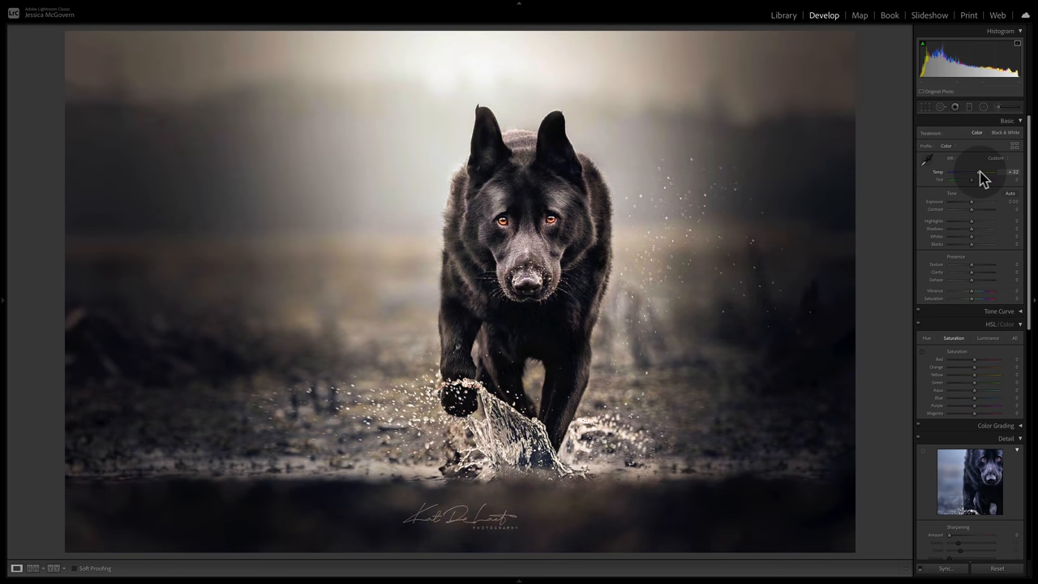
drag(989, 172, 971, 172)
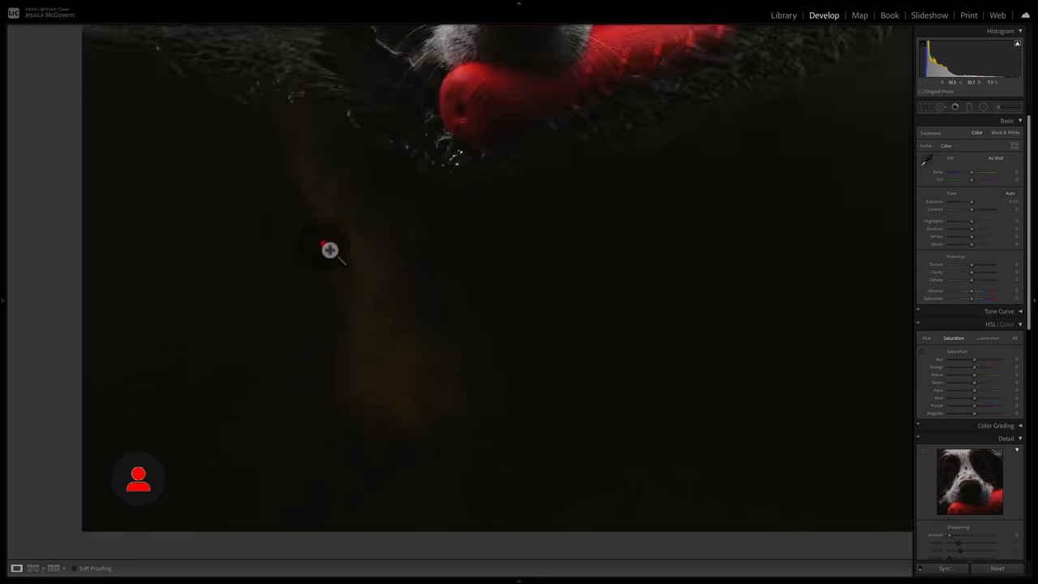
- Show the whole swimming spaniel photo again in Fit view
click(330, 250)
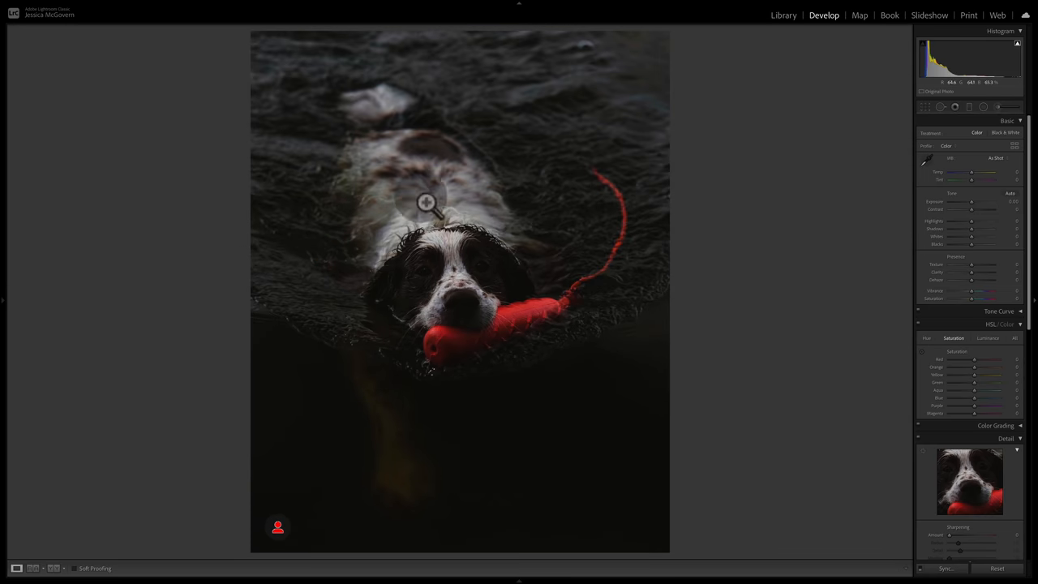
mouse_move(456, 260)
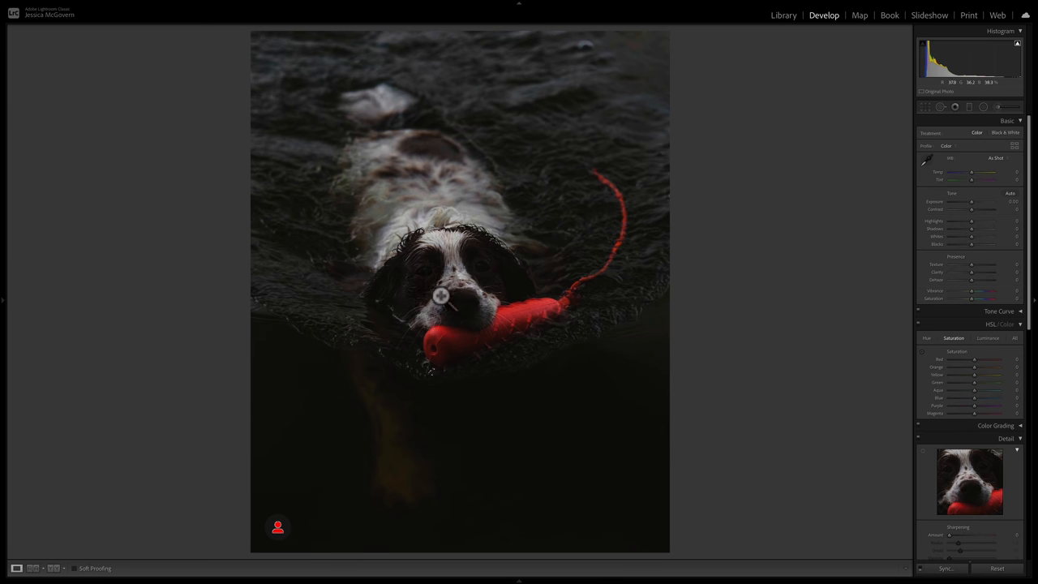
mouse_move(449, 287)
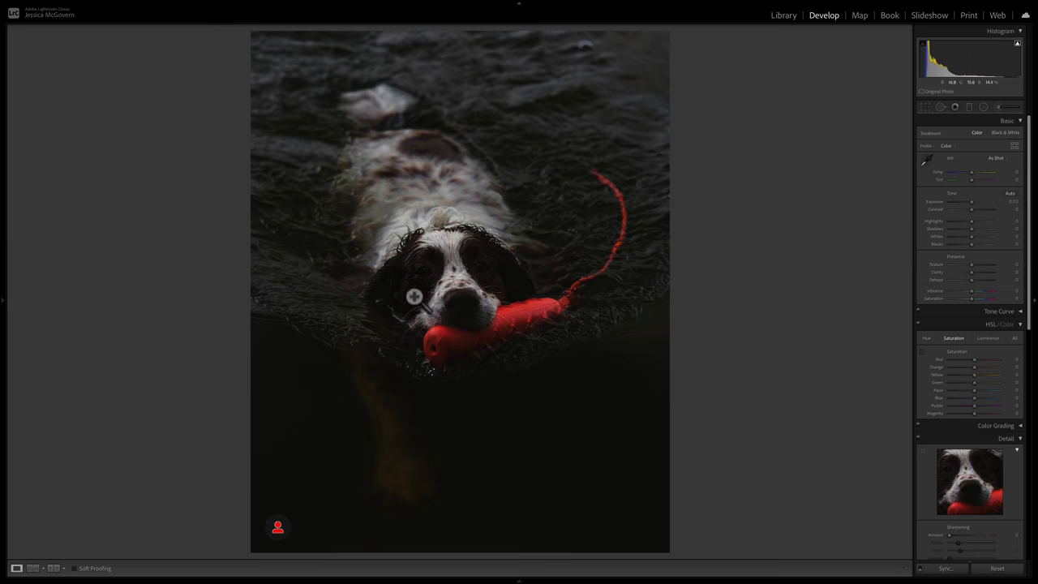
mouse_move(496, 255)
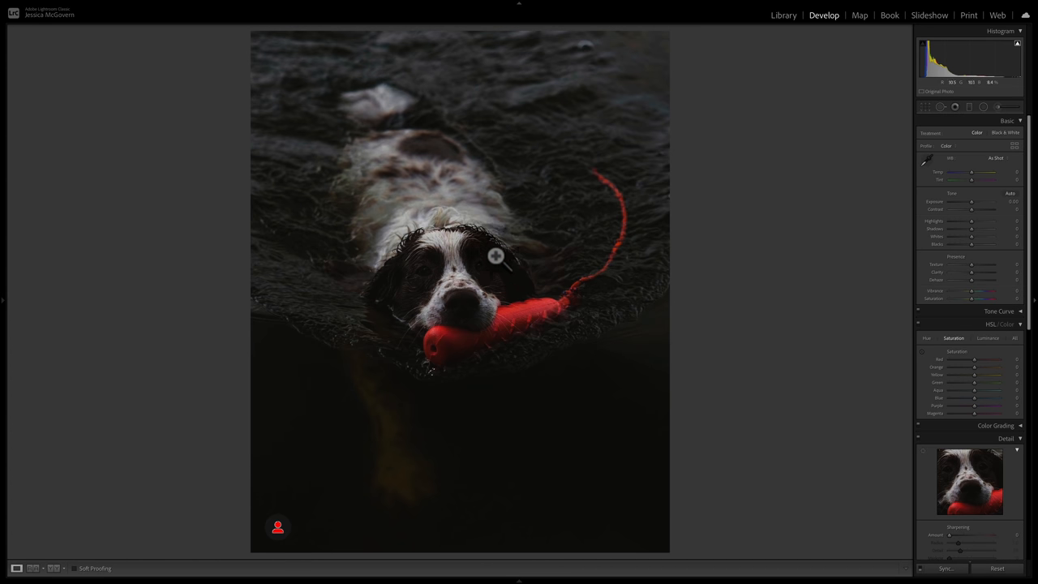
mouse_move(445, 282)
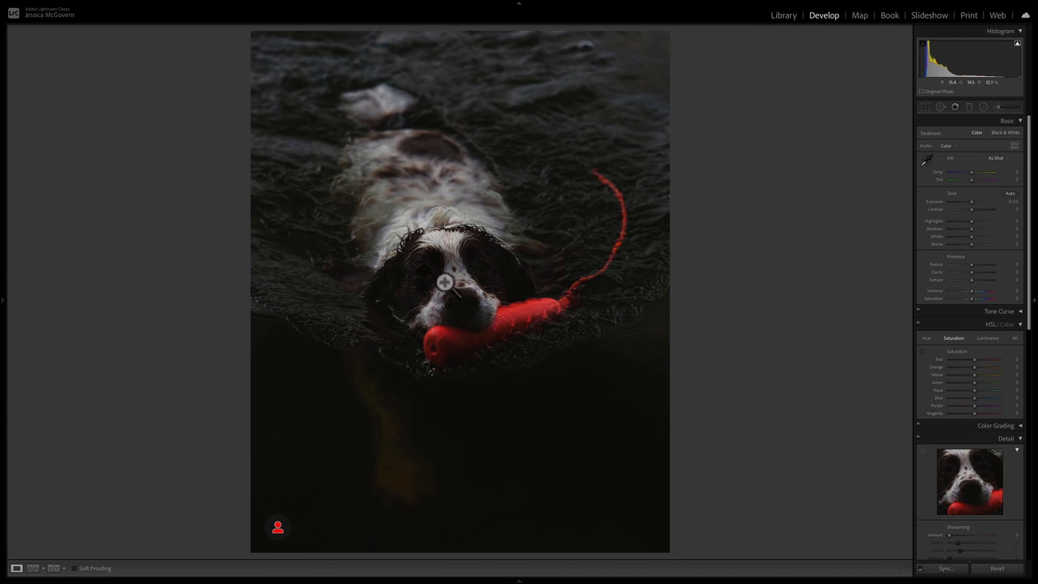
mouse_move(417, 268)
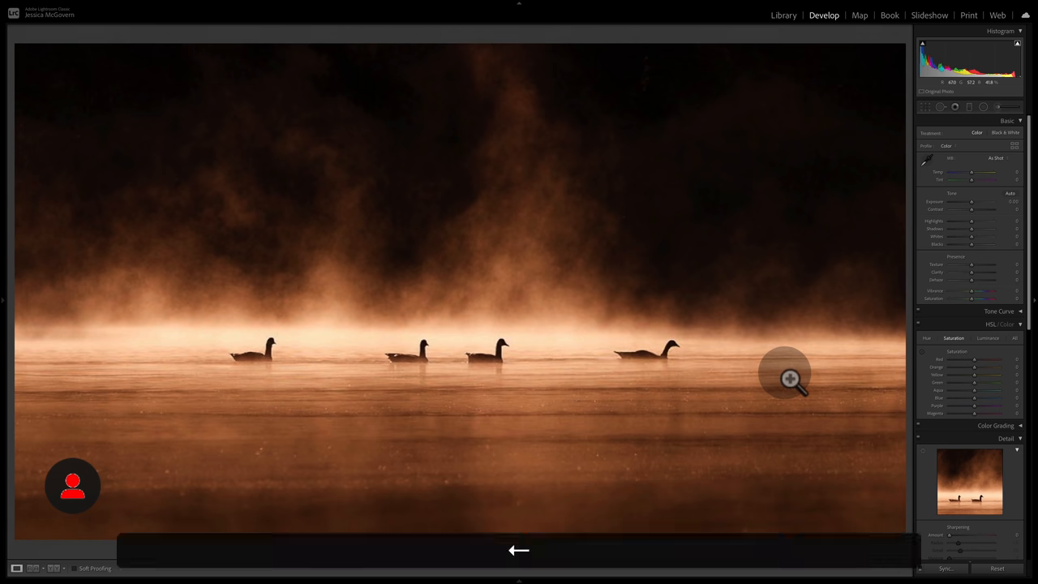
- Move to the next submitted photo, the dog drinking from a green-tinted stream
click(519, 551)
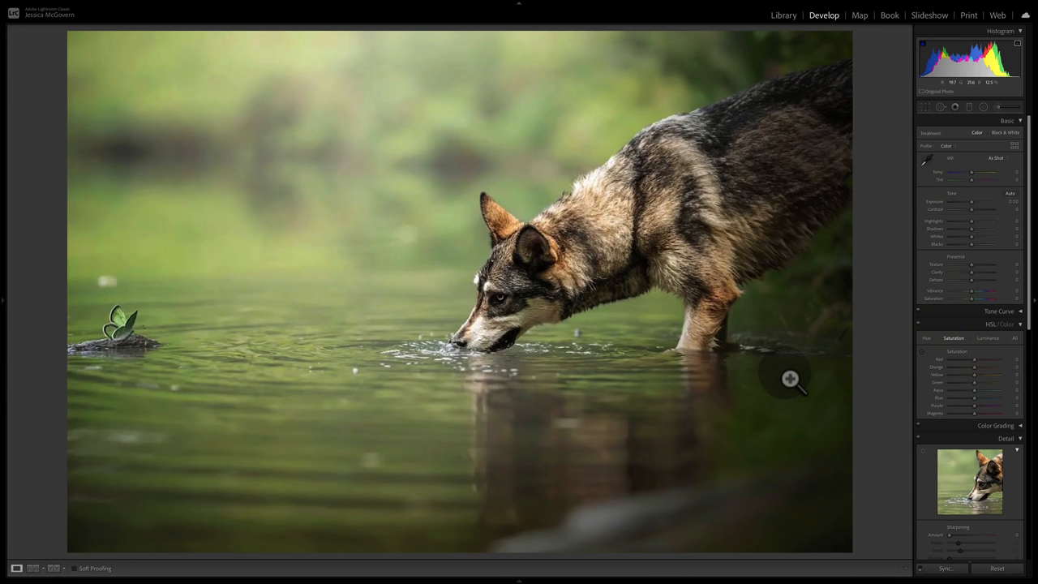
mouse_move(801, 81)
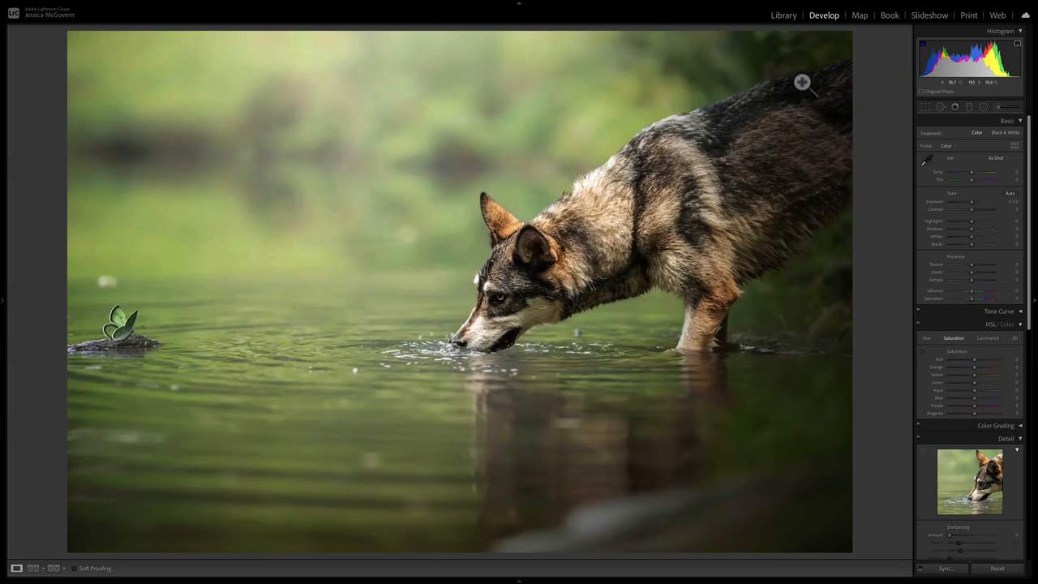
mouse_move(31, 66)
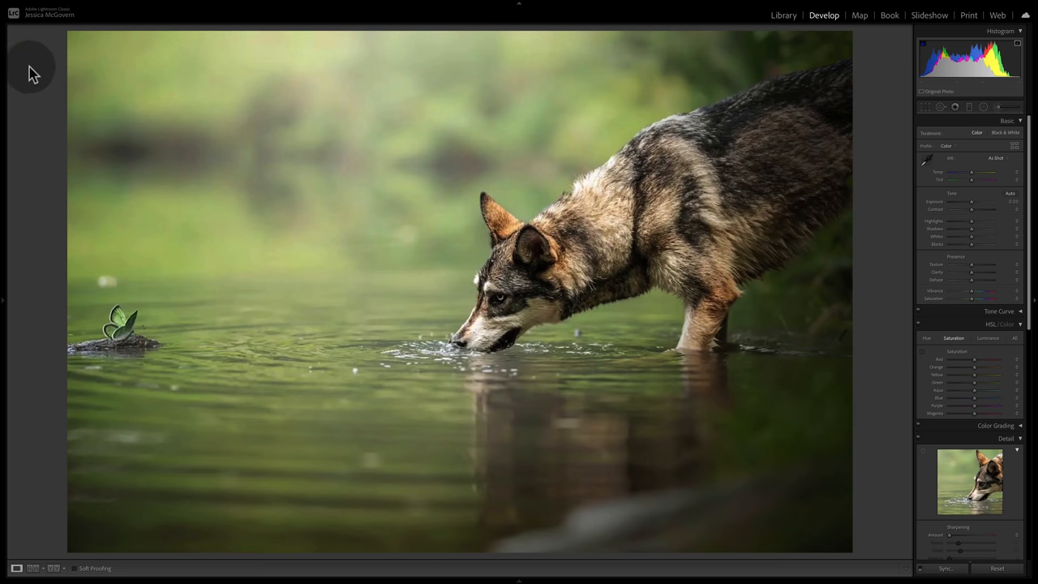
mouse_move(474, 482)
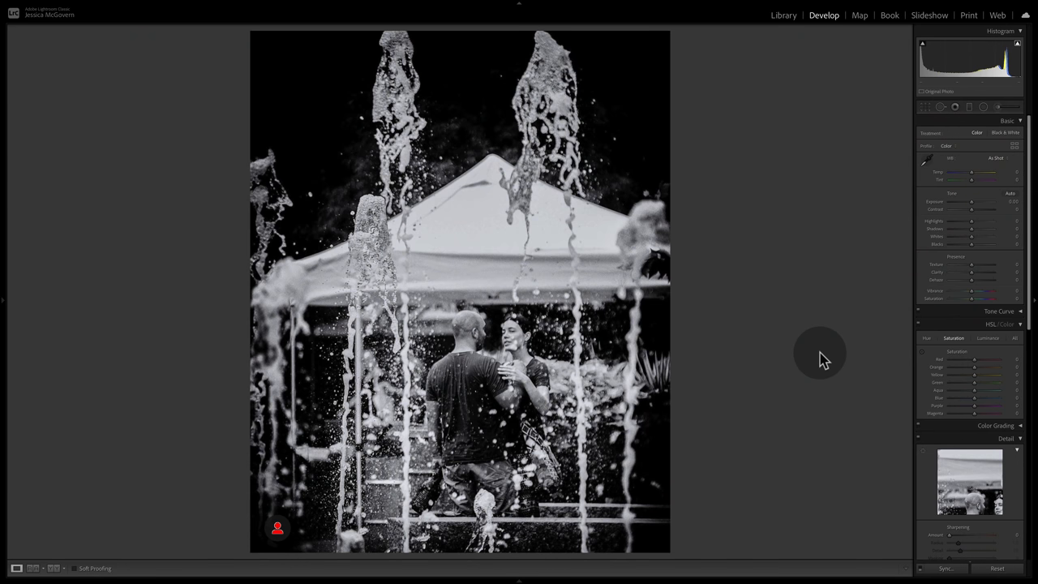
mouse_move(793, 367)
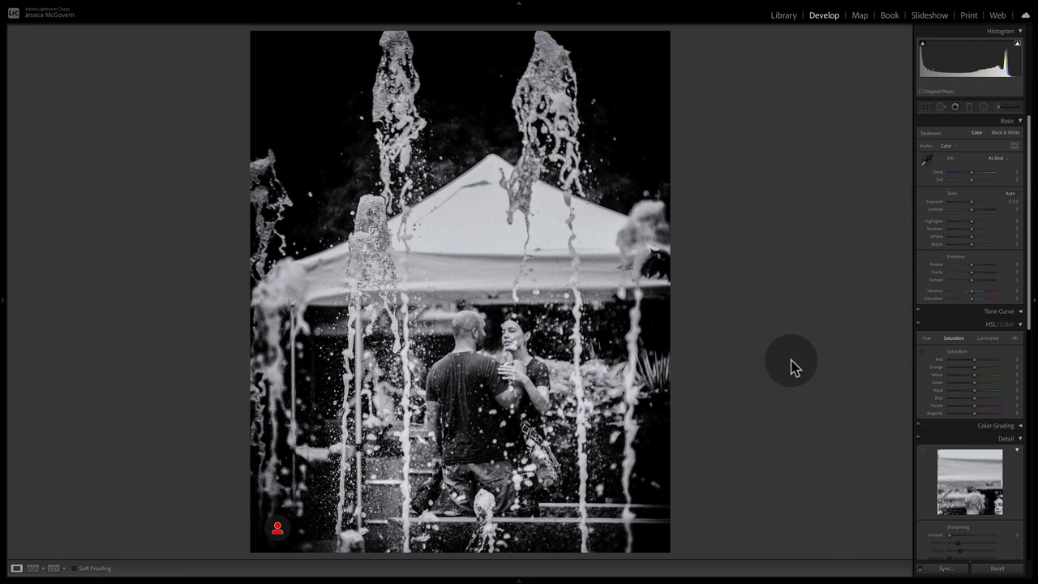
mouse_move(744, 317)
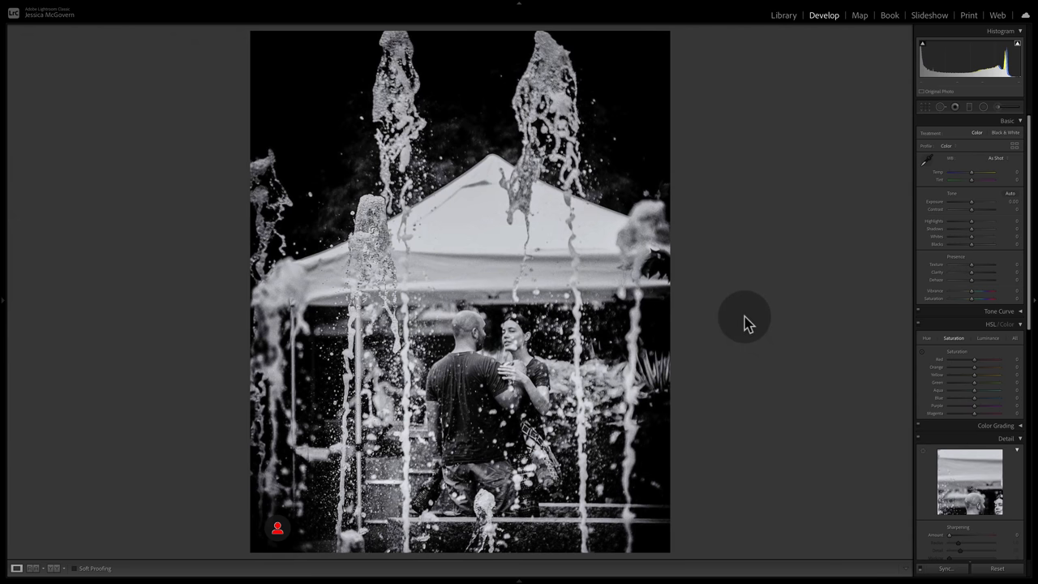
mouse_move(750, 304)
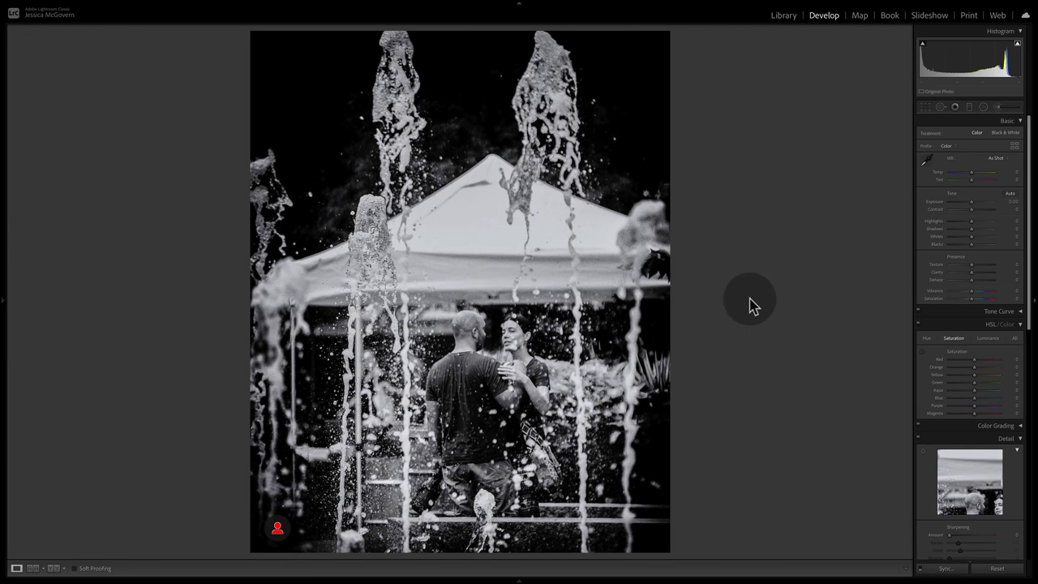
mouse_move(624, 255)
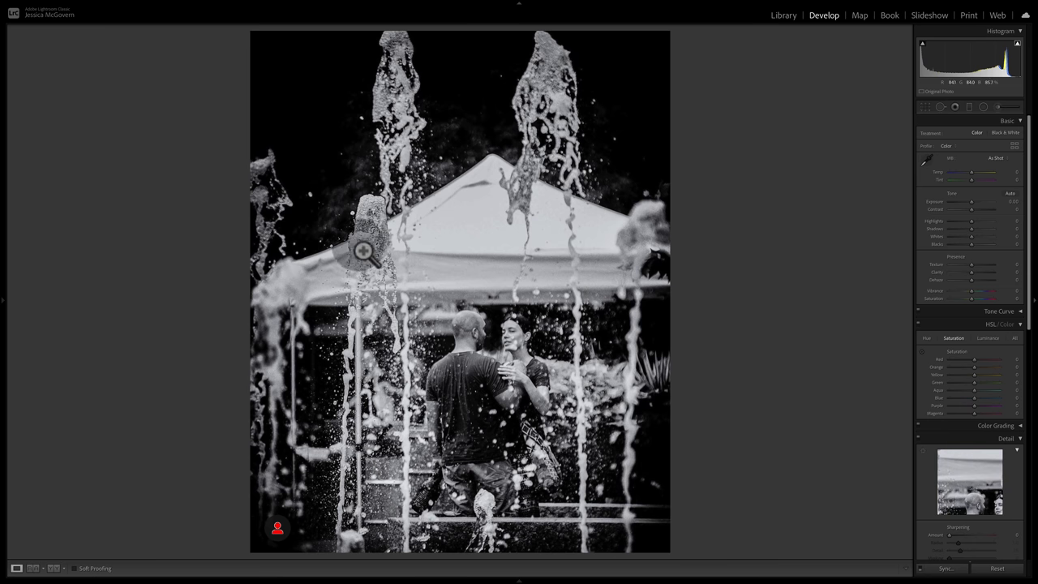
mouse_move(416, 34)
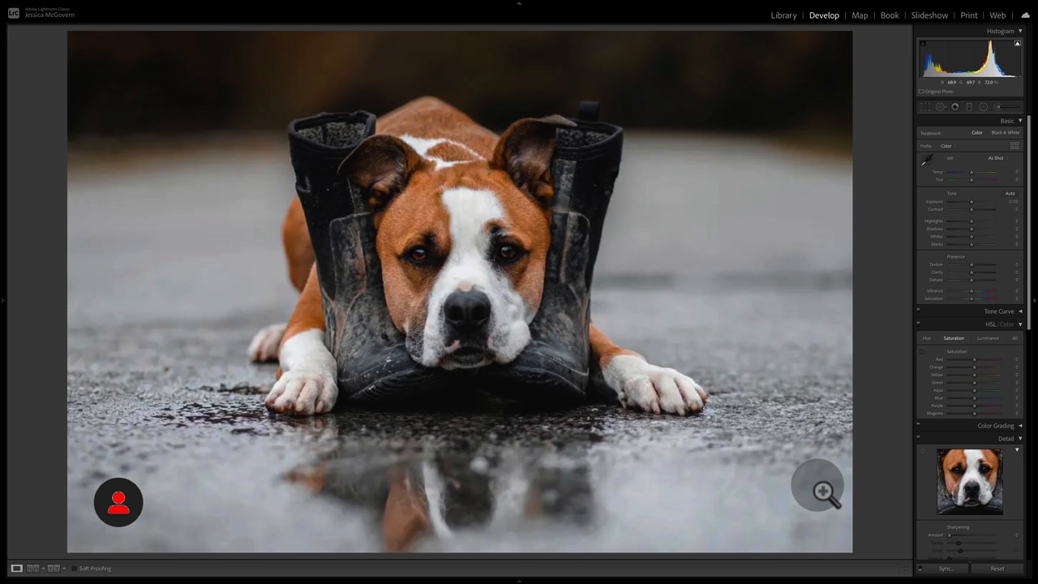
- Switch to the Library module to see all submitted photos side by side
click(783, 15)
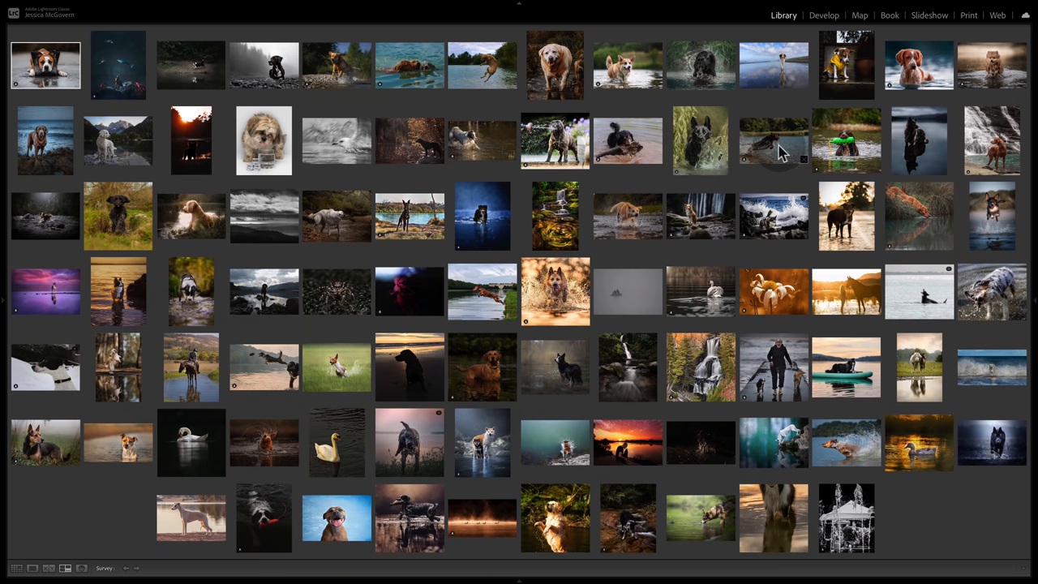
mouse_move(777, 166)
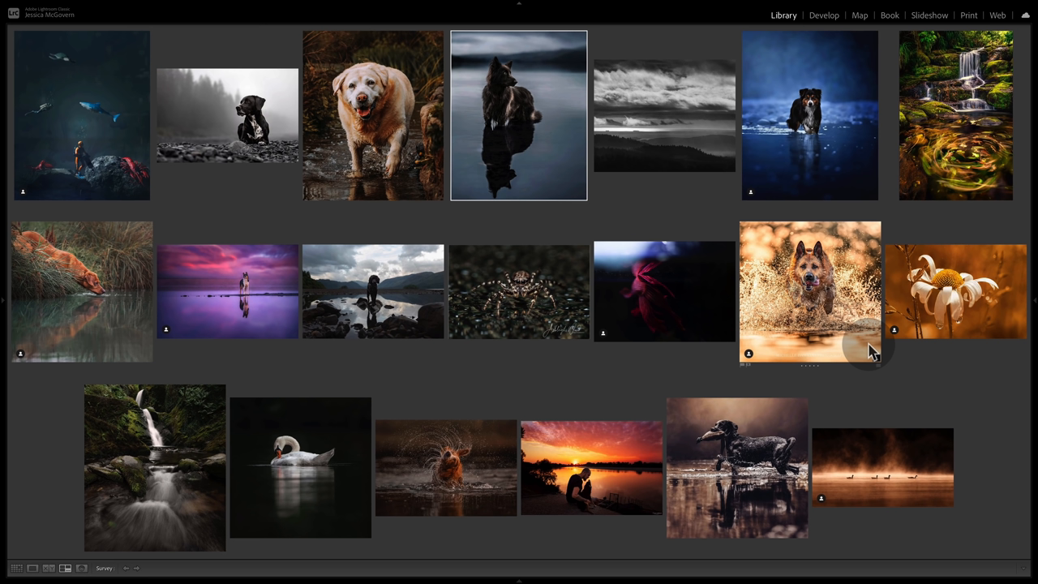
mouse_move(848, 363)
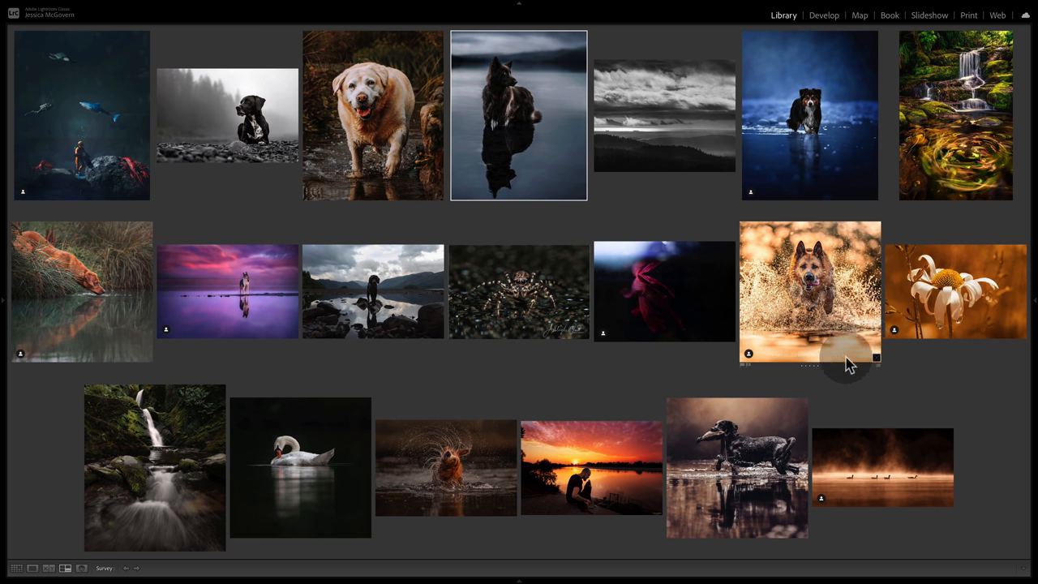
mouse_move(847, 405)
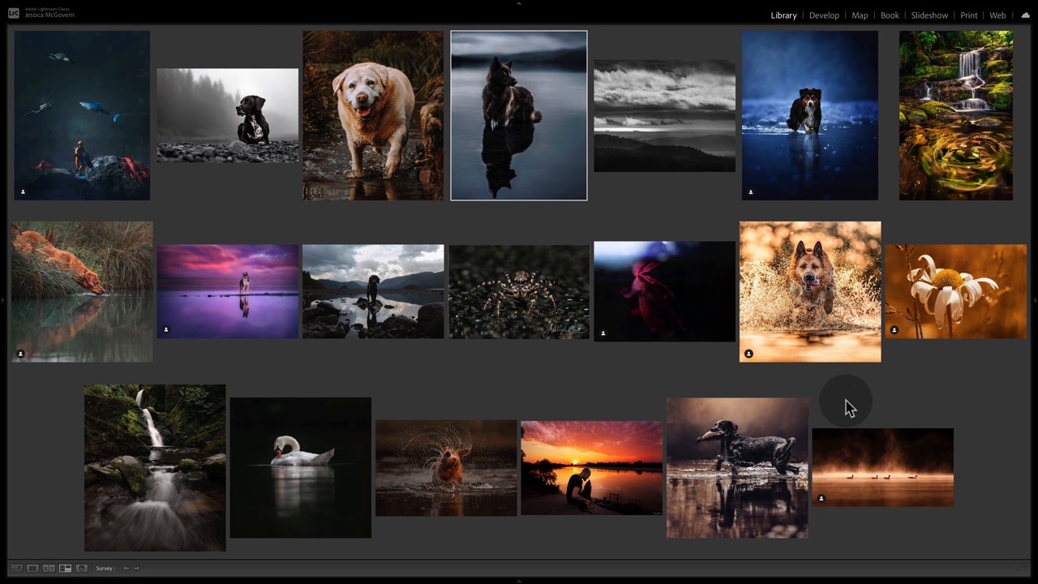
mouse_move(737, 486)
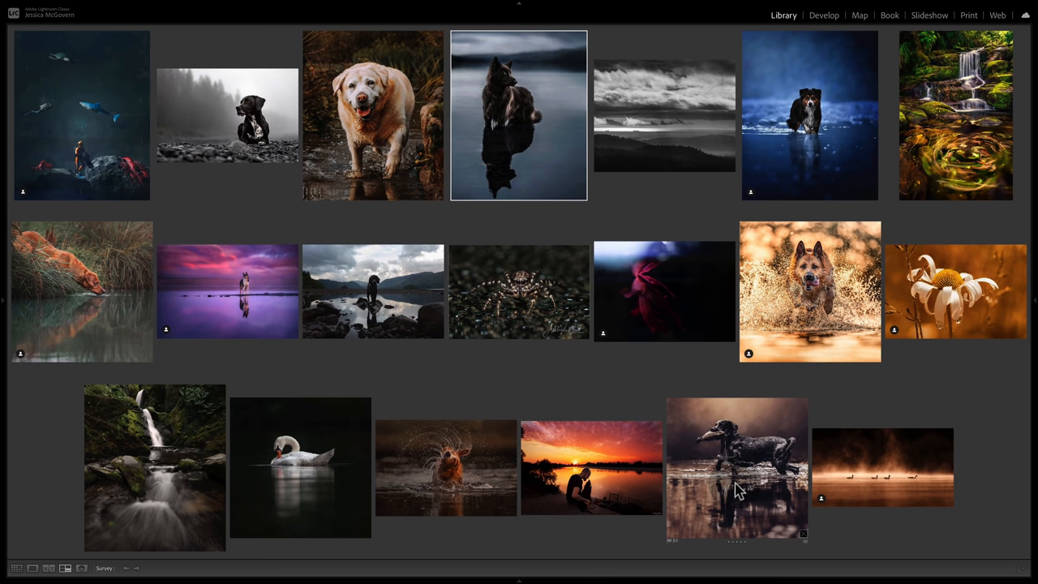
- Flag the dark red fish photo as a pick, then select the black-and-white cloudscape
click(664, 292)
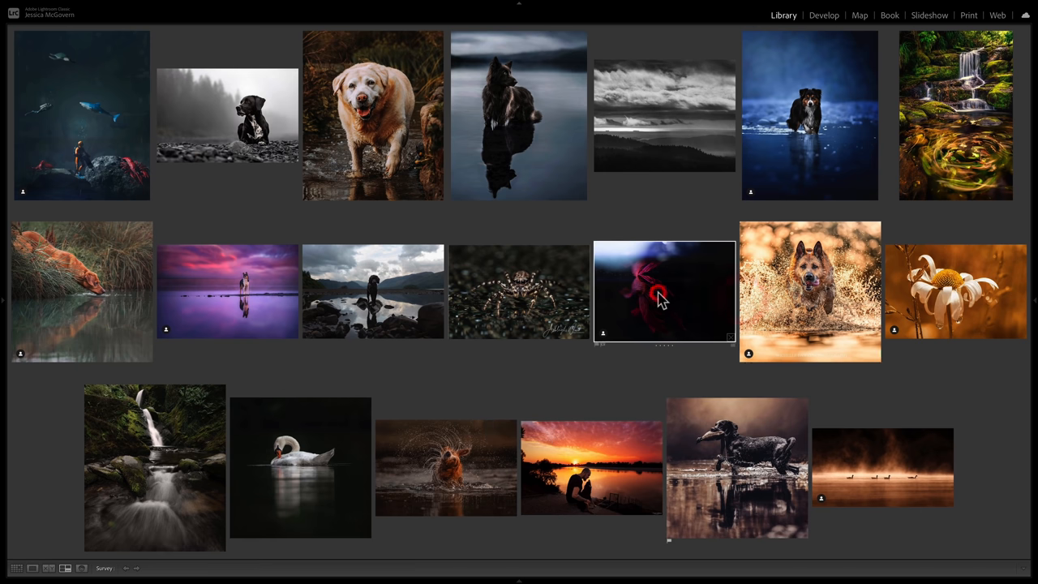
key(p)
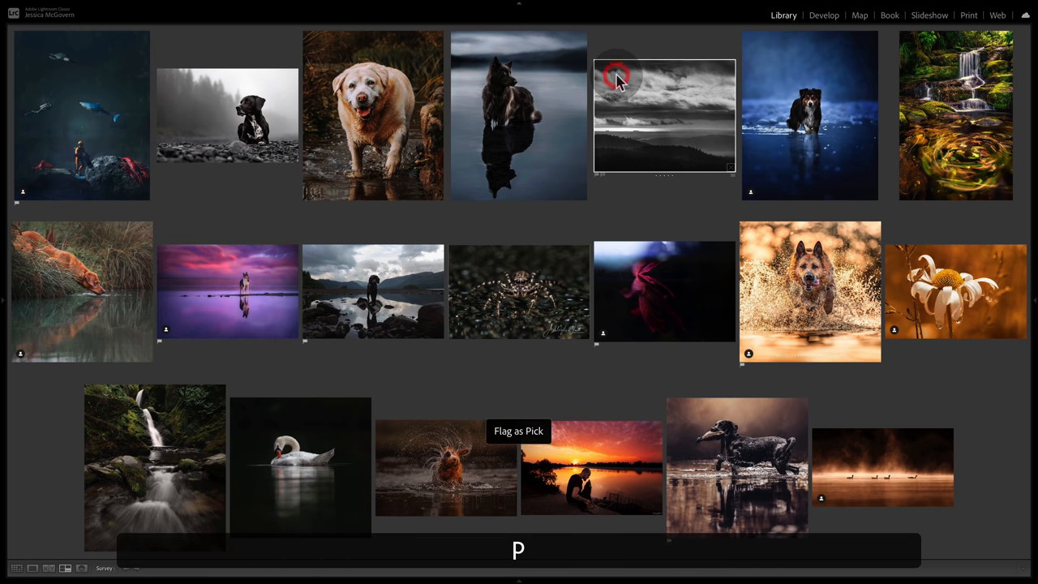
click(300, 466)
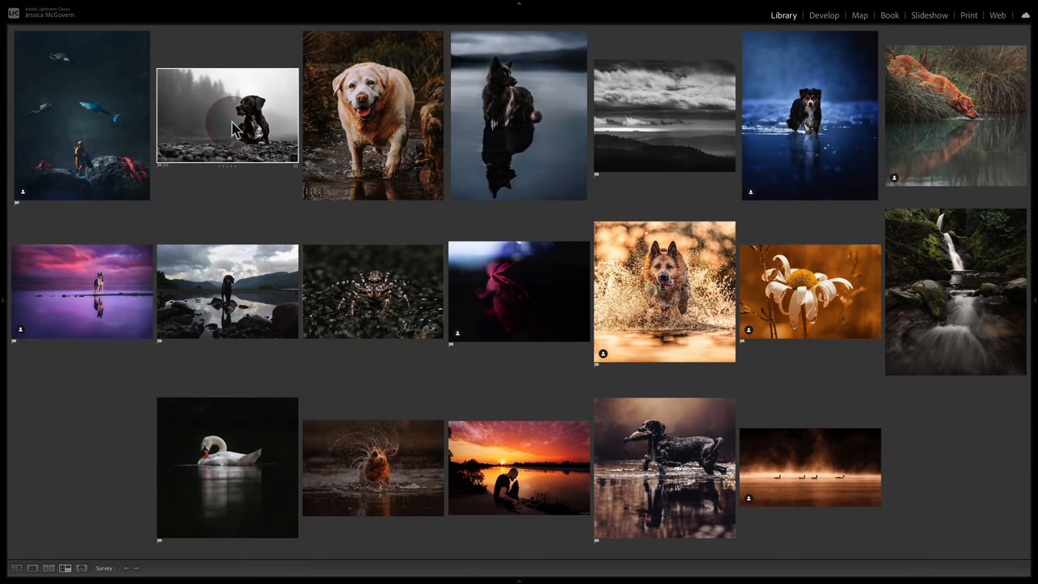
mouse_move(499, 158)
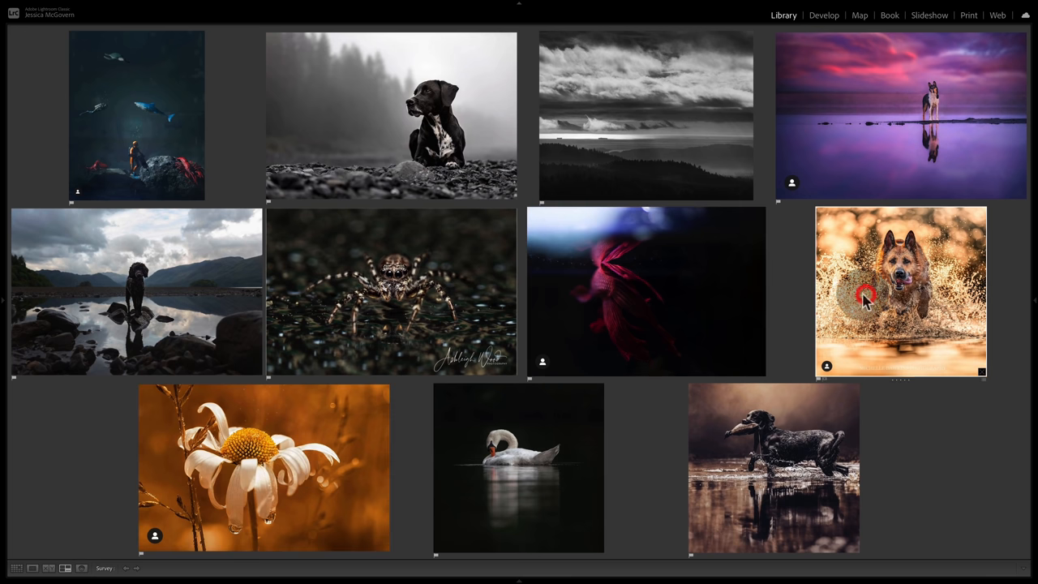
mouse_move(669, 432)
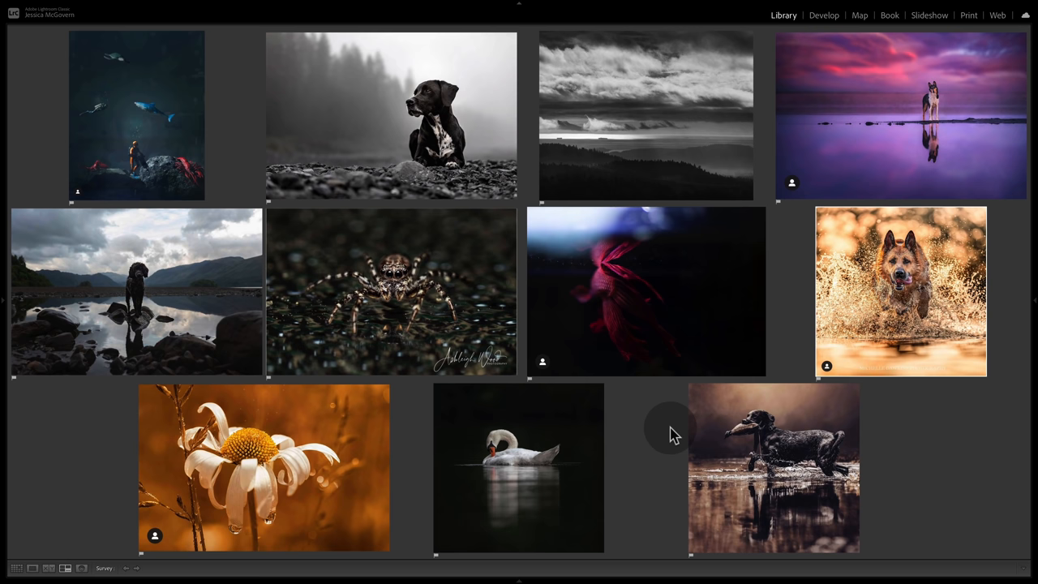
click(645, 333)
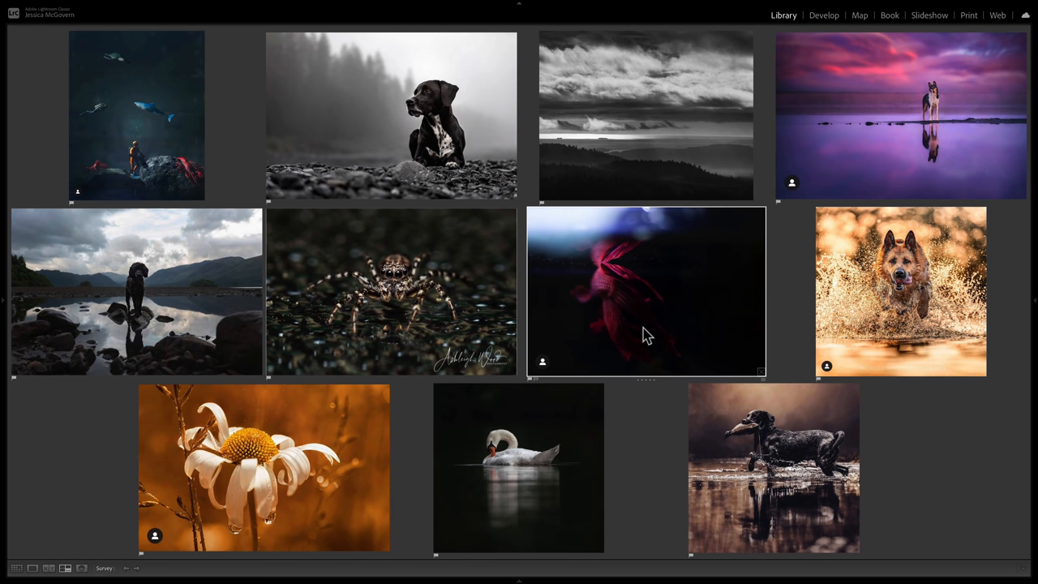
click(341, 469)
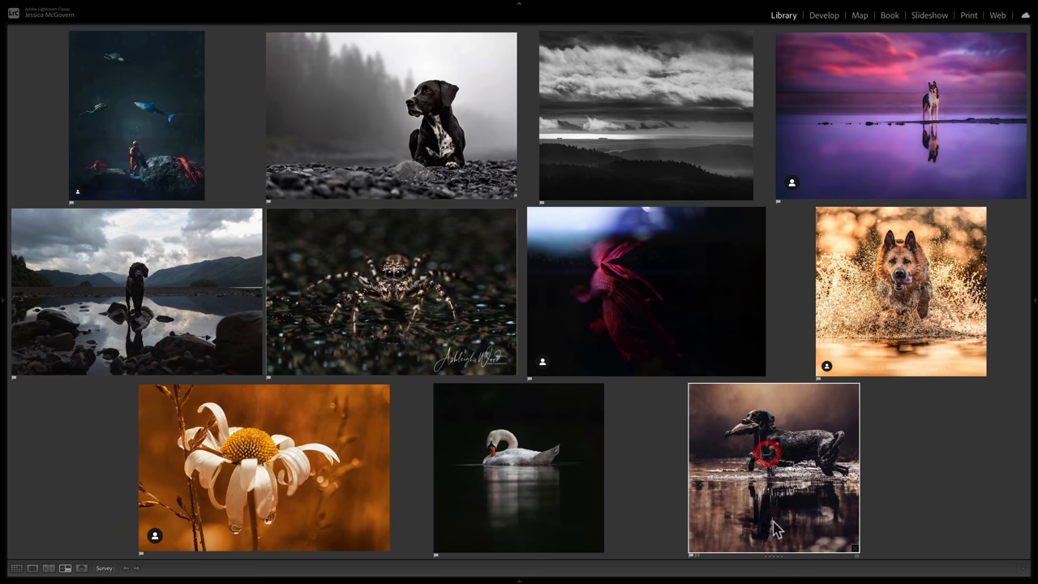
mouse_move(767, 481)
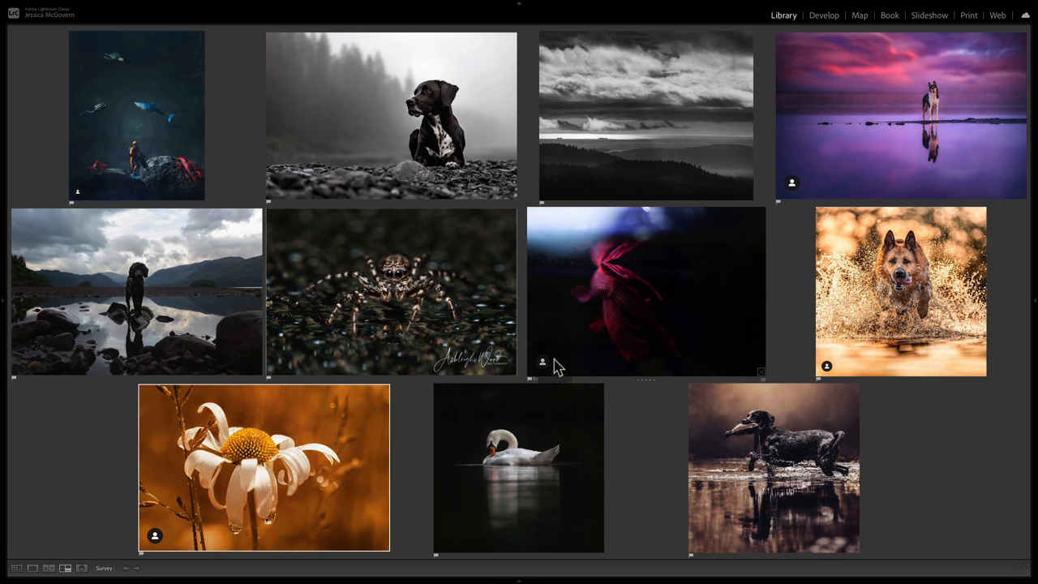
mouse_move(386, 274)
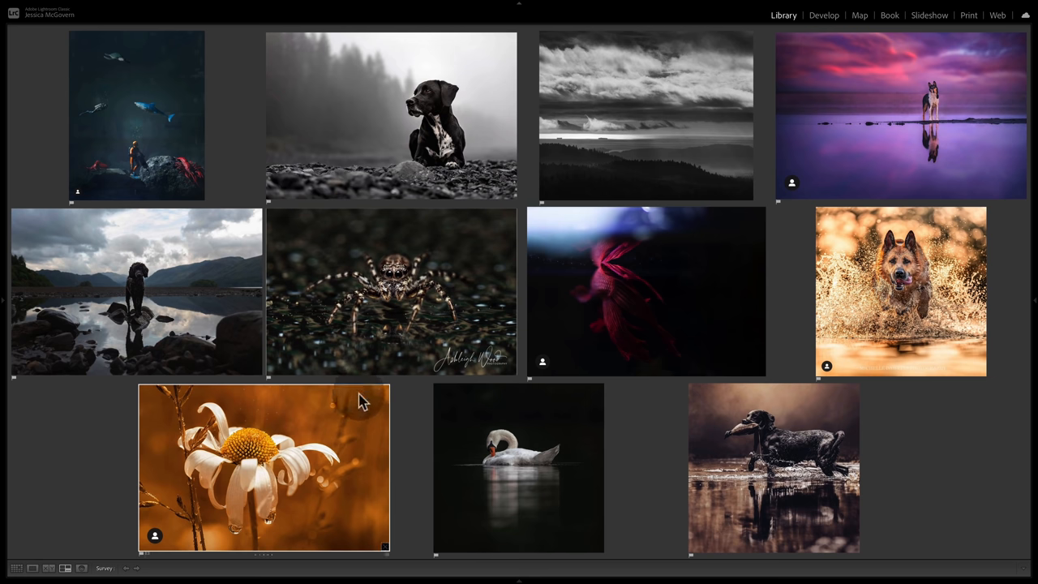
- Rate the dark red fish photo five stars and open the library filter presets list
click(645, 290)
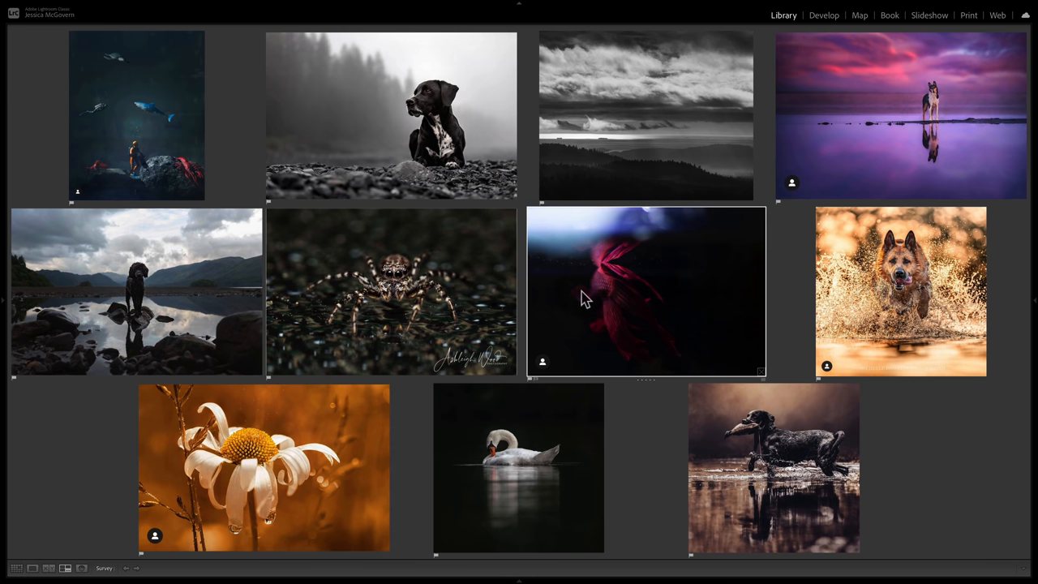
key(5)
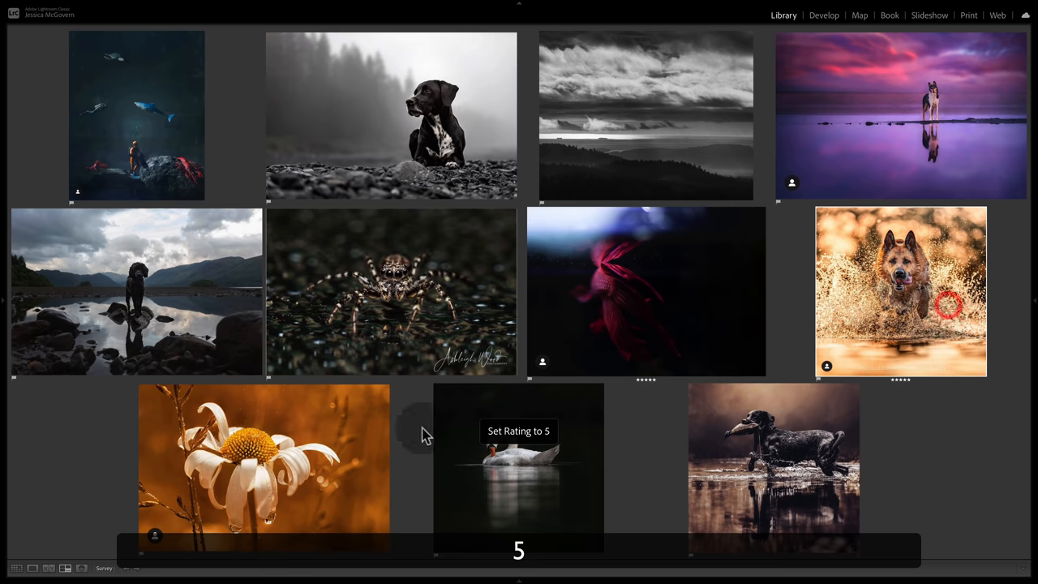
click(957, 524)
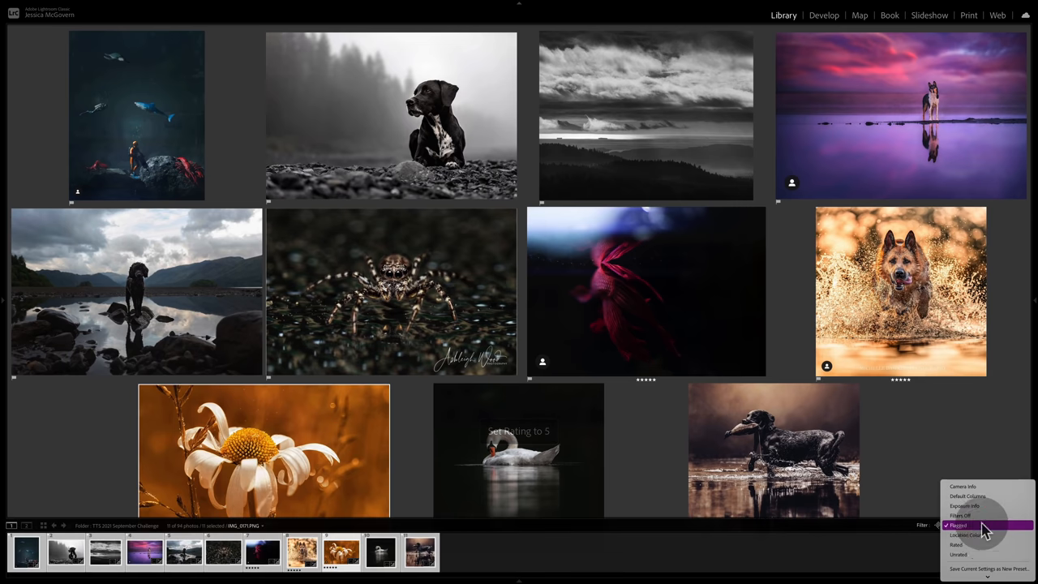